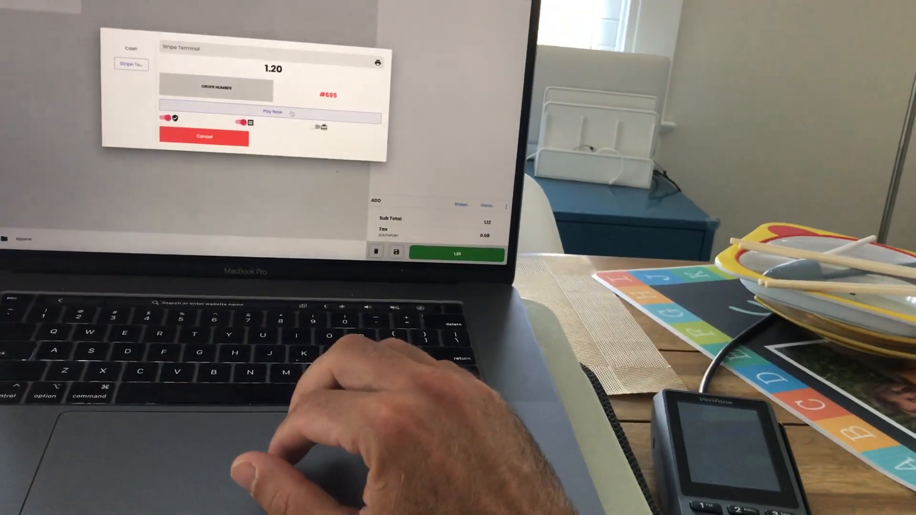
Send the $1.20 order #695 via Pay Now so the app begins connecting to the Verifone reader.
{"action": "left_click", "coordinate": [272, 111]}
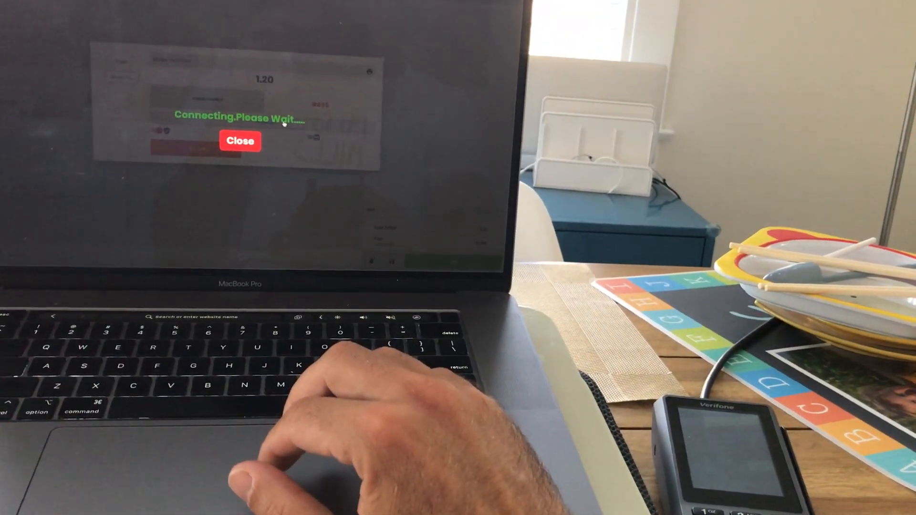